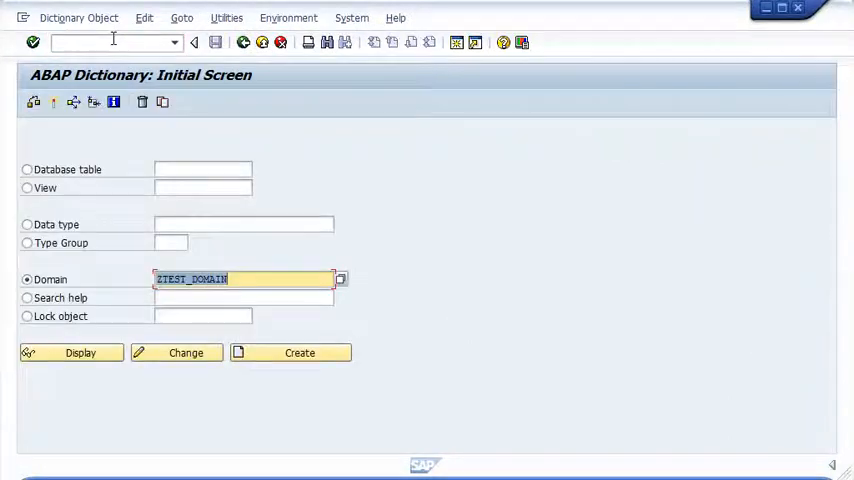
Begin creating the new domain ZTEST_NAME from the ABAP Dictionary initial screen
left_click(246, 279)
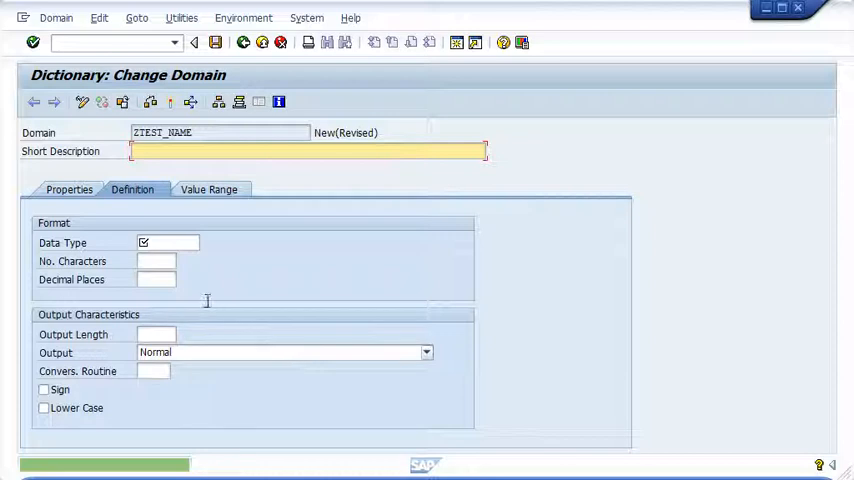
Enter short description Name and choose CHAR from the data type value help
type("Name")
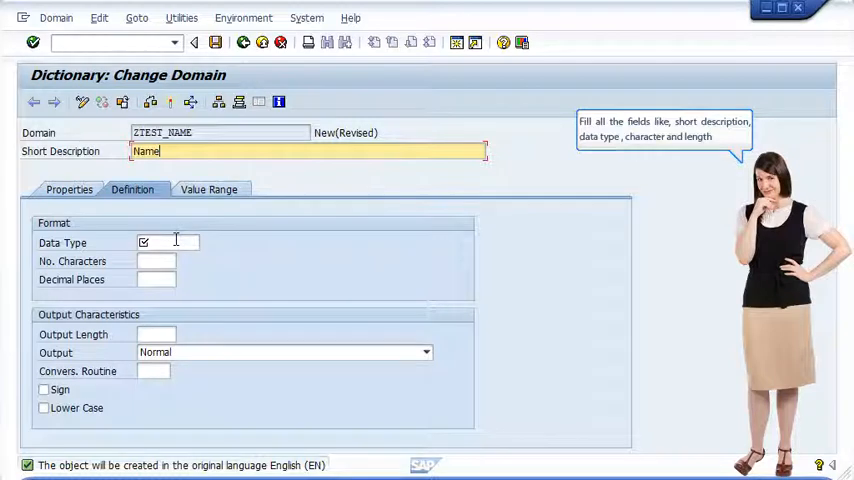
left_click(165, 242)
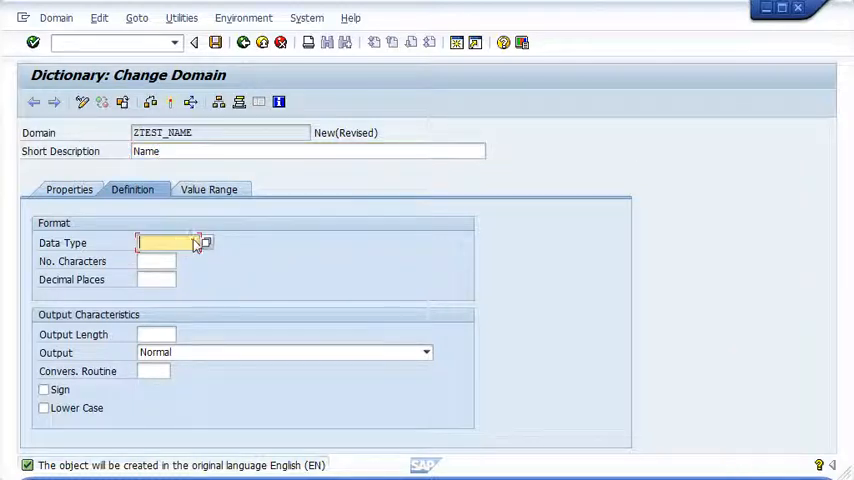
left_click(206, 242)
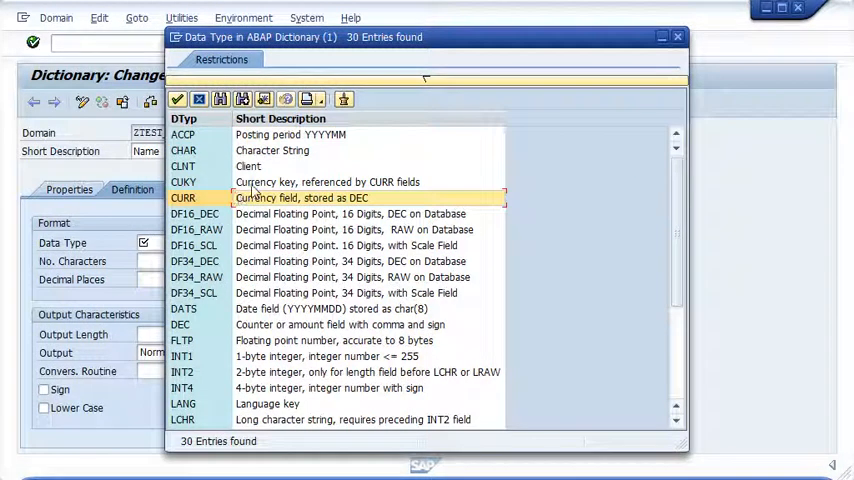
double_click(183, 150)
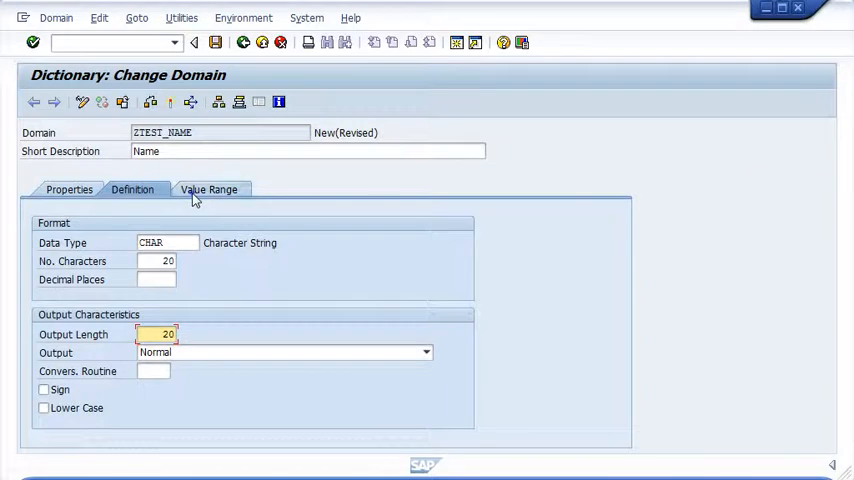
left_click(207, 189)
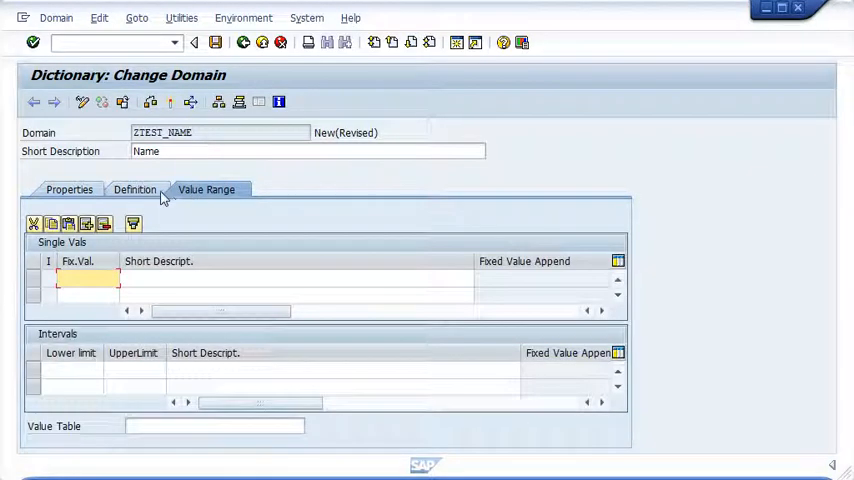
left_click(133, 189)
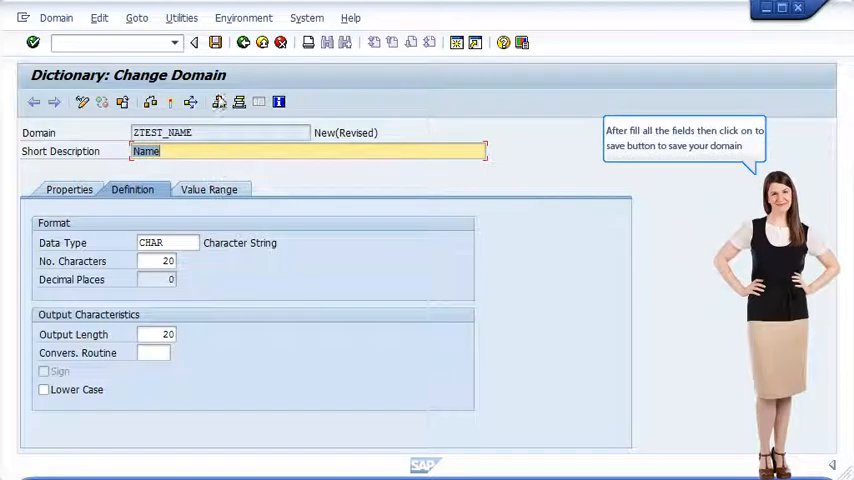
Save ZTEST_NAME and assign it to package znks_hi5_package in the object directory entry
left_click(214, 42)
type("z")
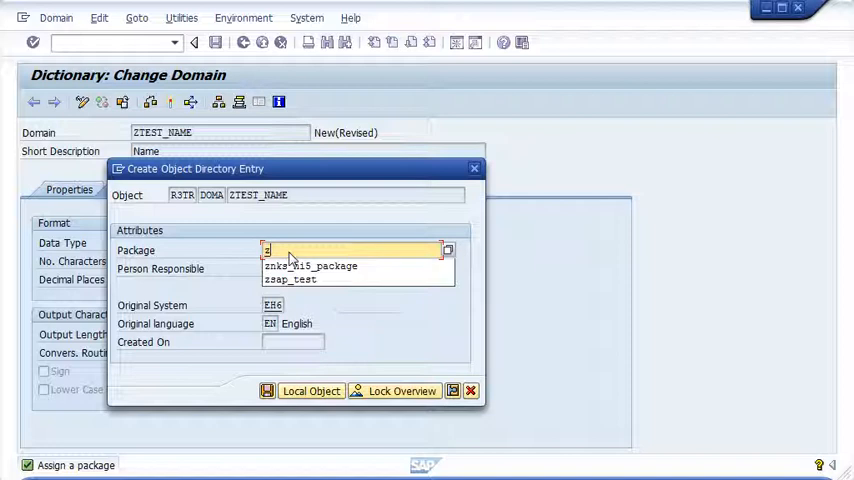
left_click(310, 266)
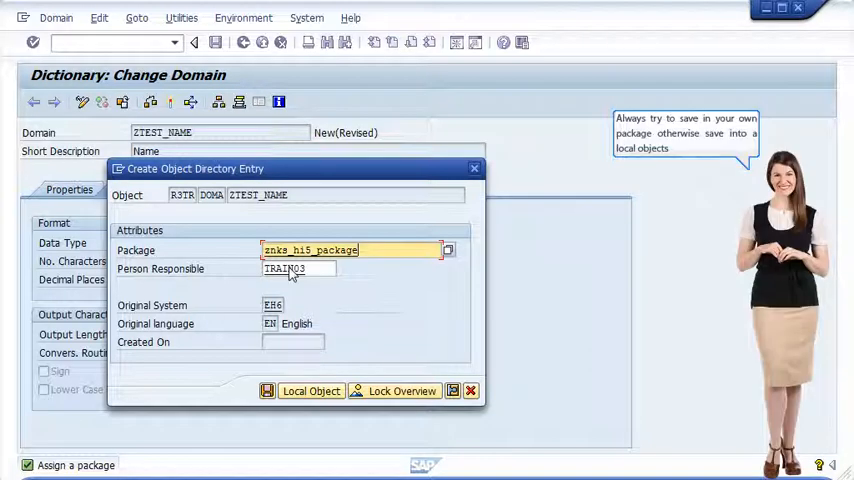
Confirm the package, accept workbench request EH6K900277 and activate ZTEST_NAME from the inactive objects list
left_click(310, 391)
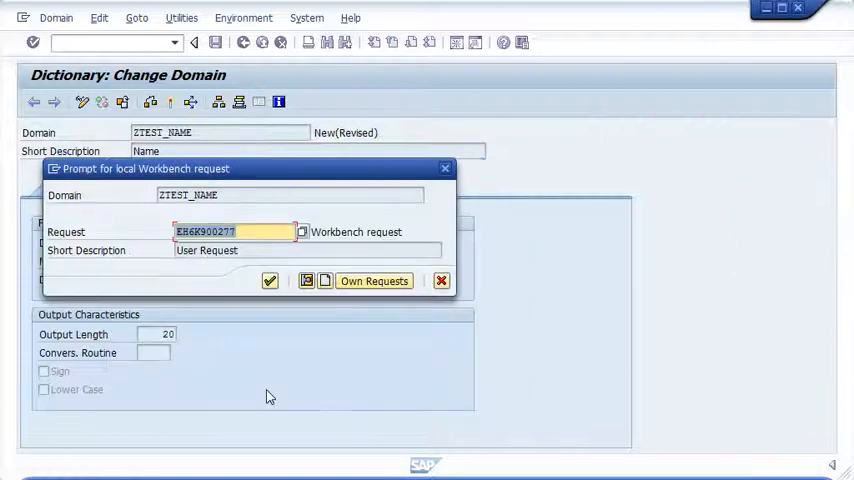
mouse_move(268, 358)
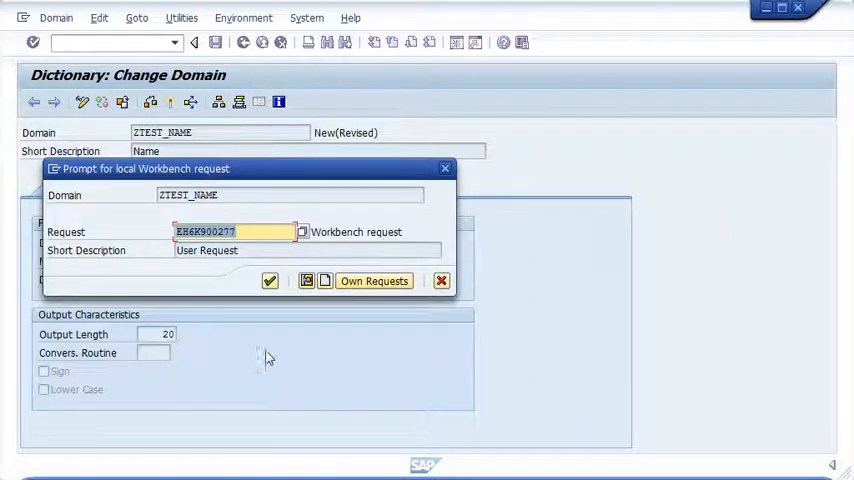
left_click(269, 280)
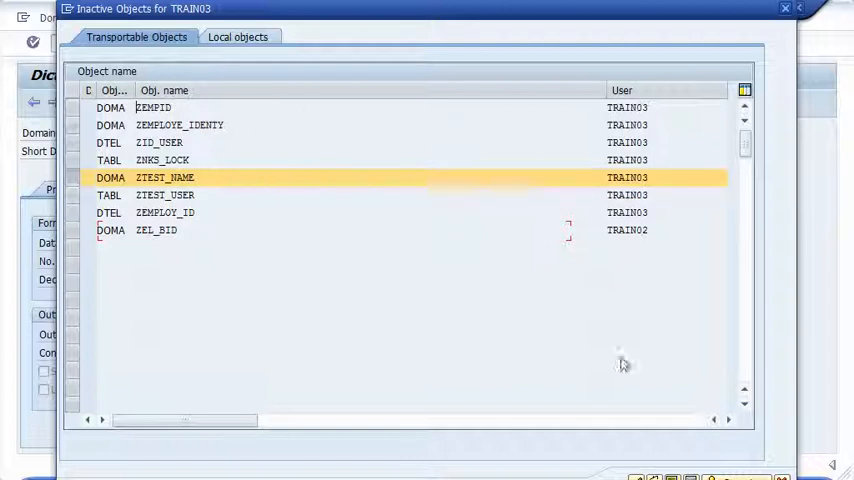
double_click(164, 177)
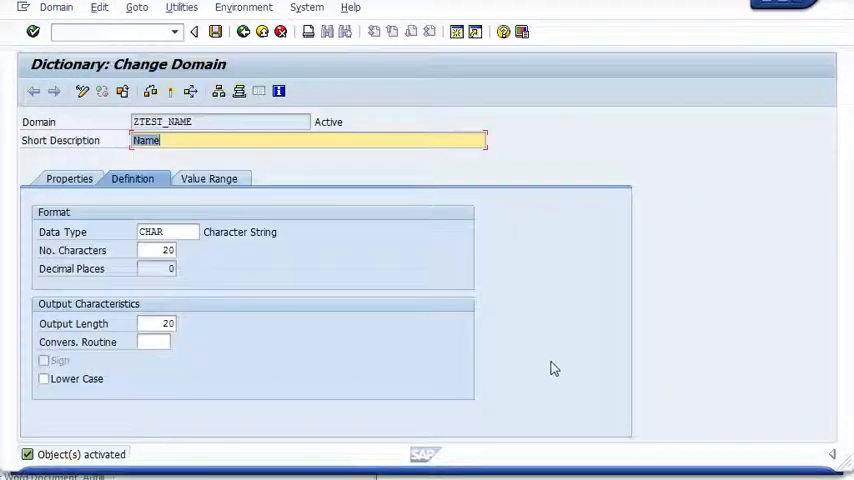